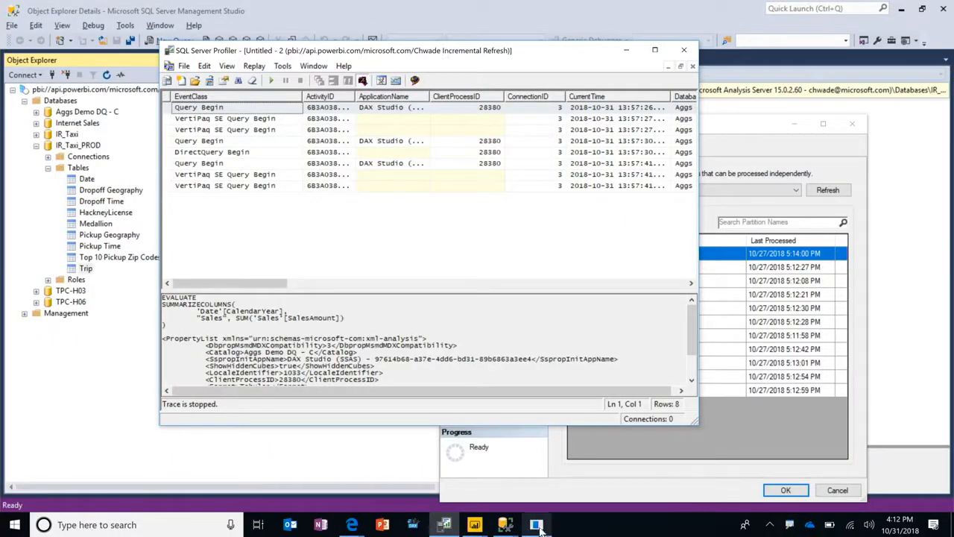
Switch from SQL Server Profiler to the ALM Toolkit comparison window via the taskbar.
{"action": "left_click", "coordinate": [538, 524]}
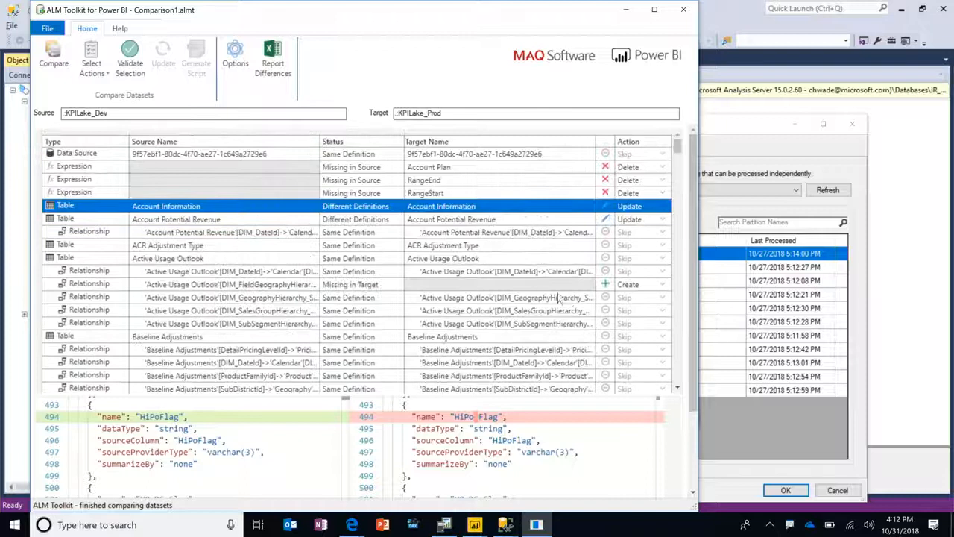
Filter the KPILake_Dev vs KPILake_Prod results to show only differing objects.
{"action": "left_click", "coordinate": [91, 65]}
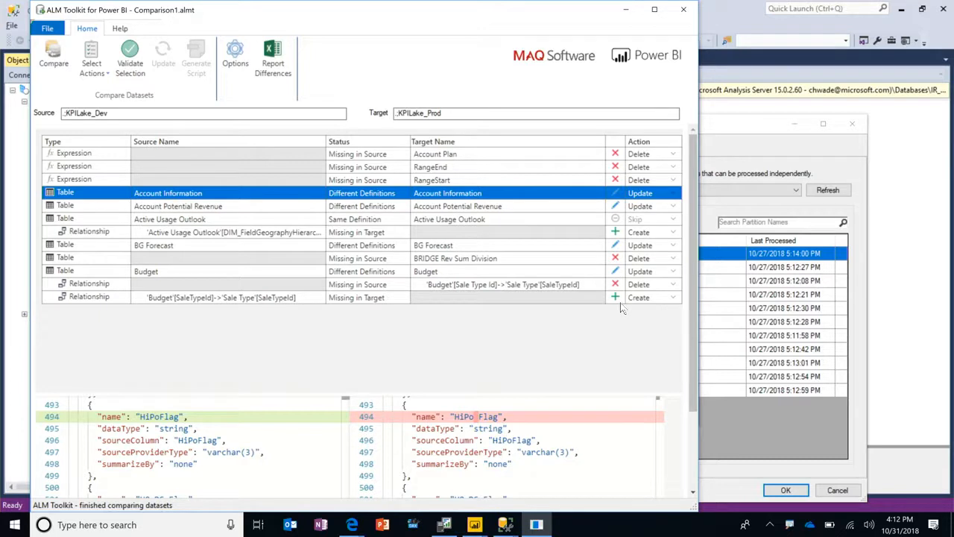
{"action": "mouse_move", "coordinate": [545, 161]}
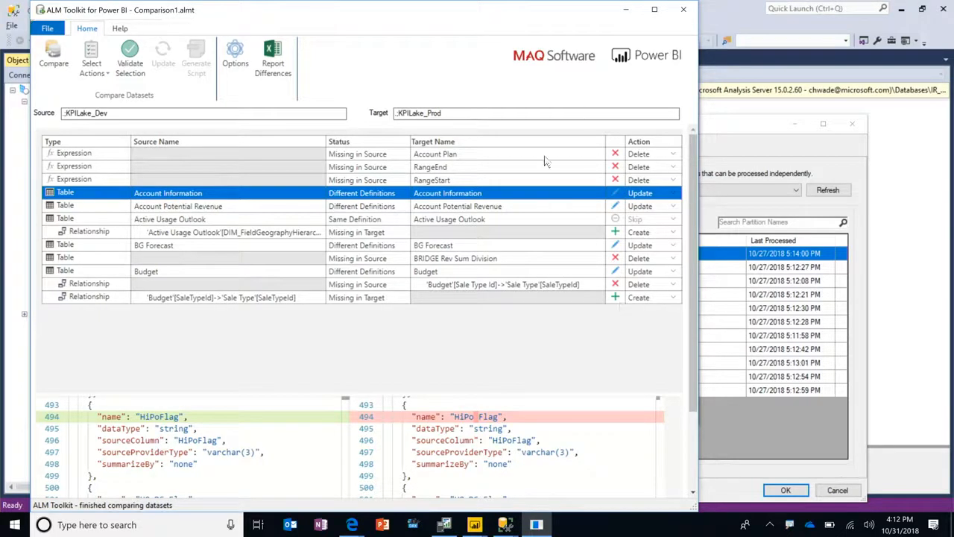